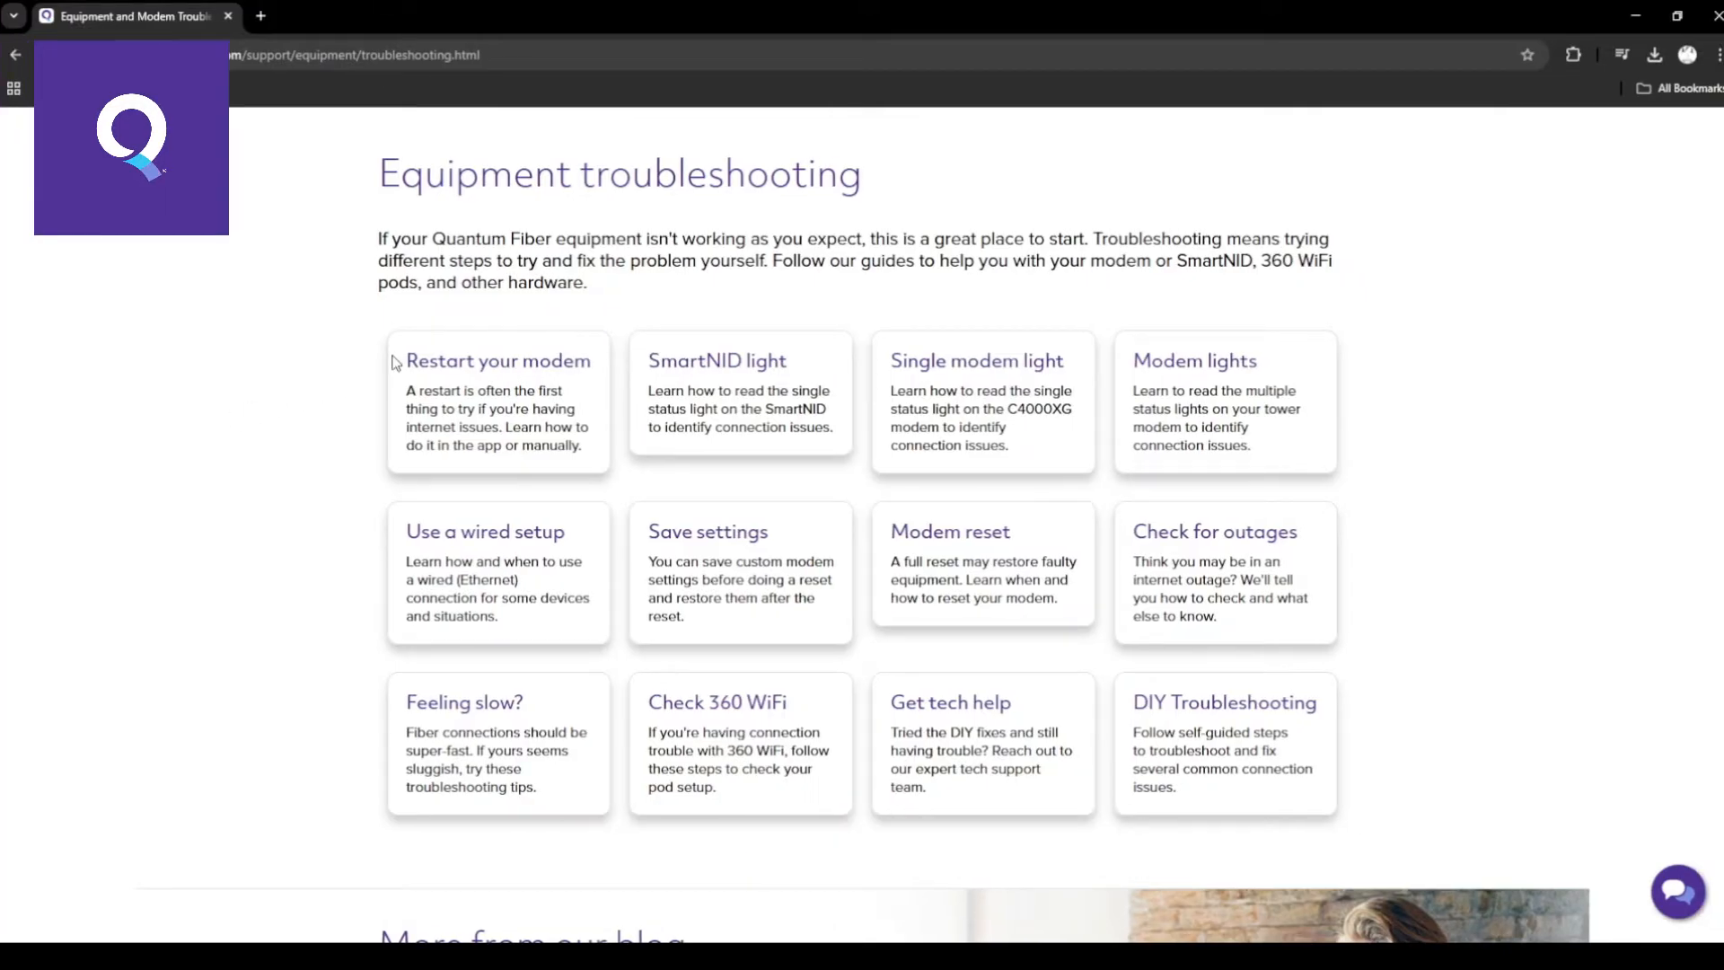
# Step: Select the 'Modem reset' guide card title on the Equipment troubleshooting page
pyautogui.doubleClick(497, 361)
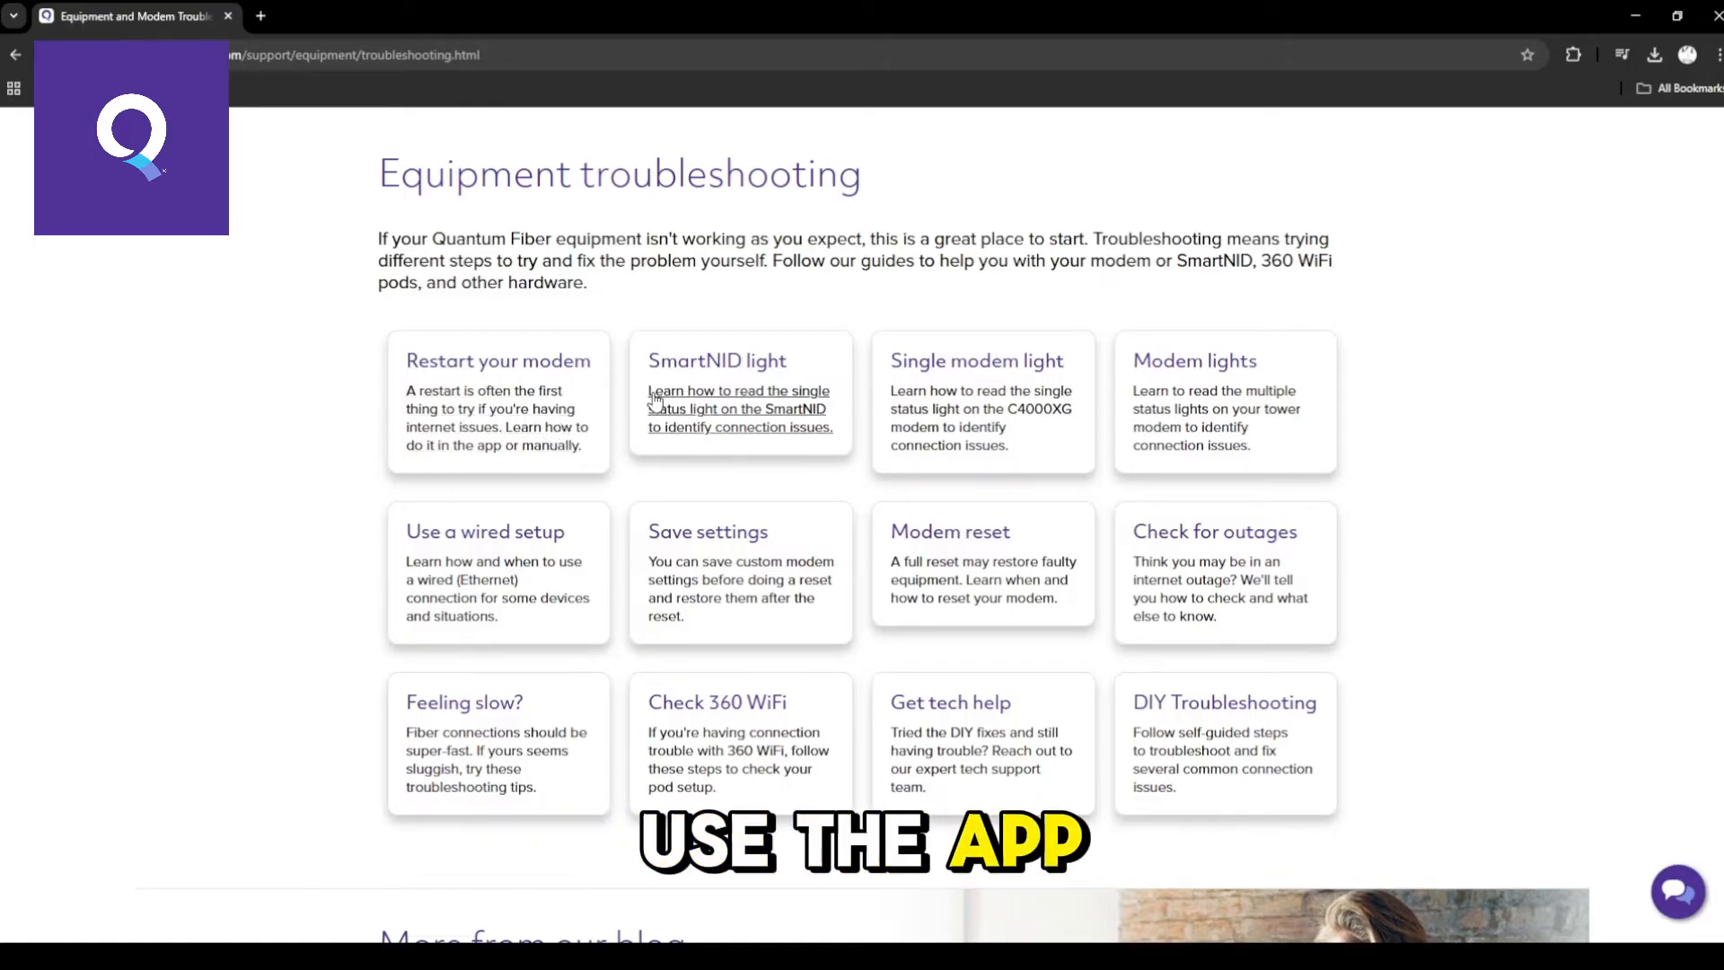
pyautogui.moveTo(531, 456)
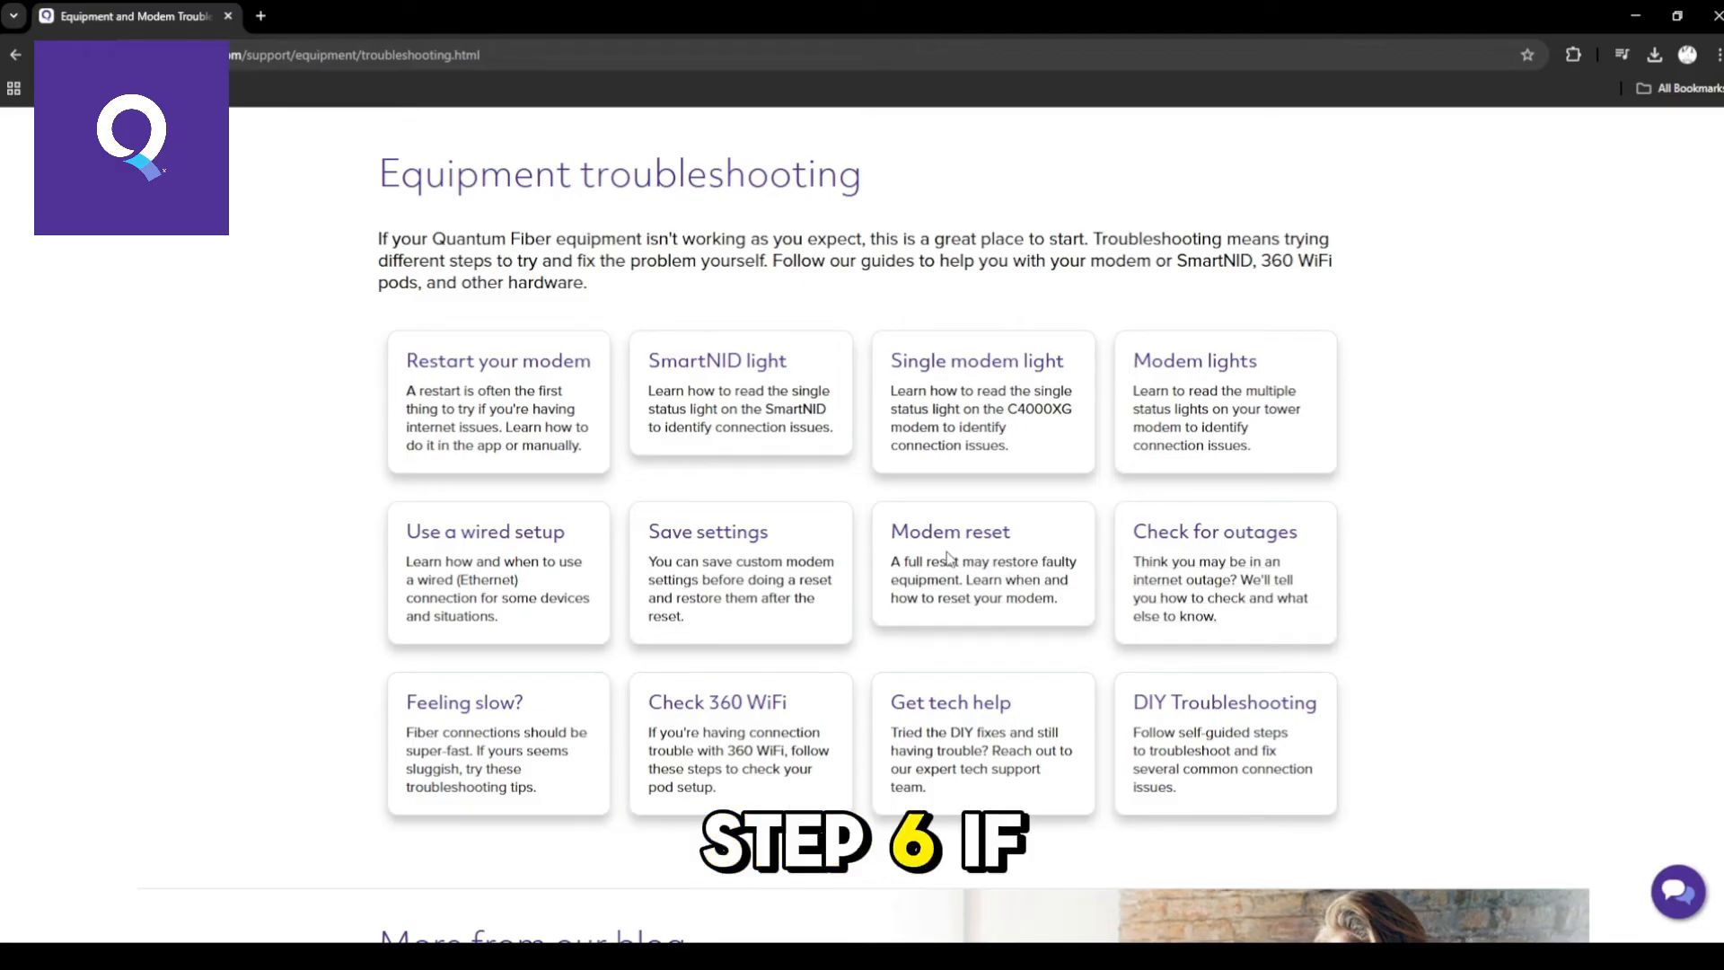
pyautogui.doubleClick(950, 532)
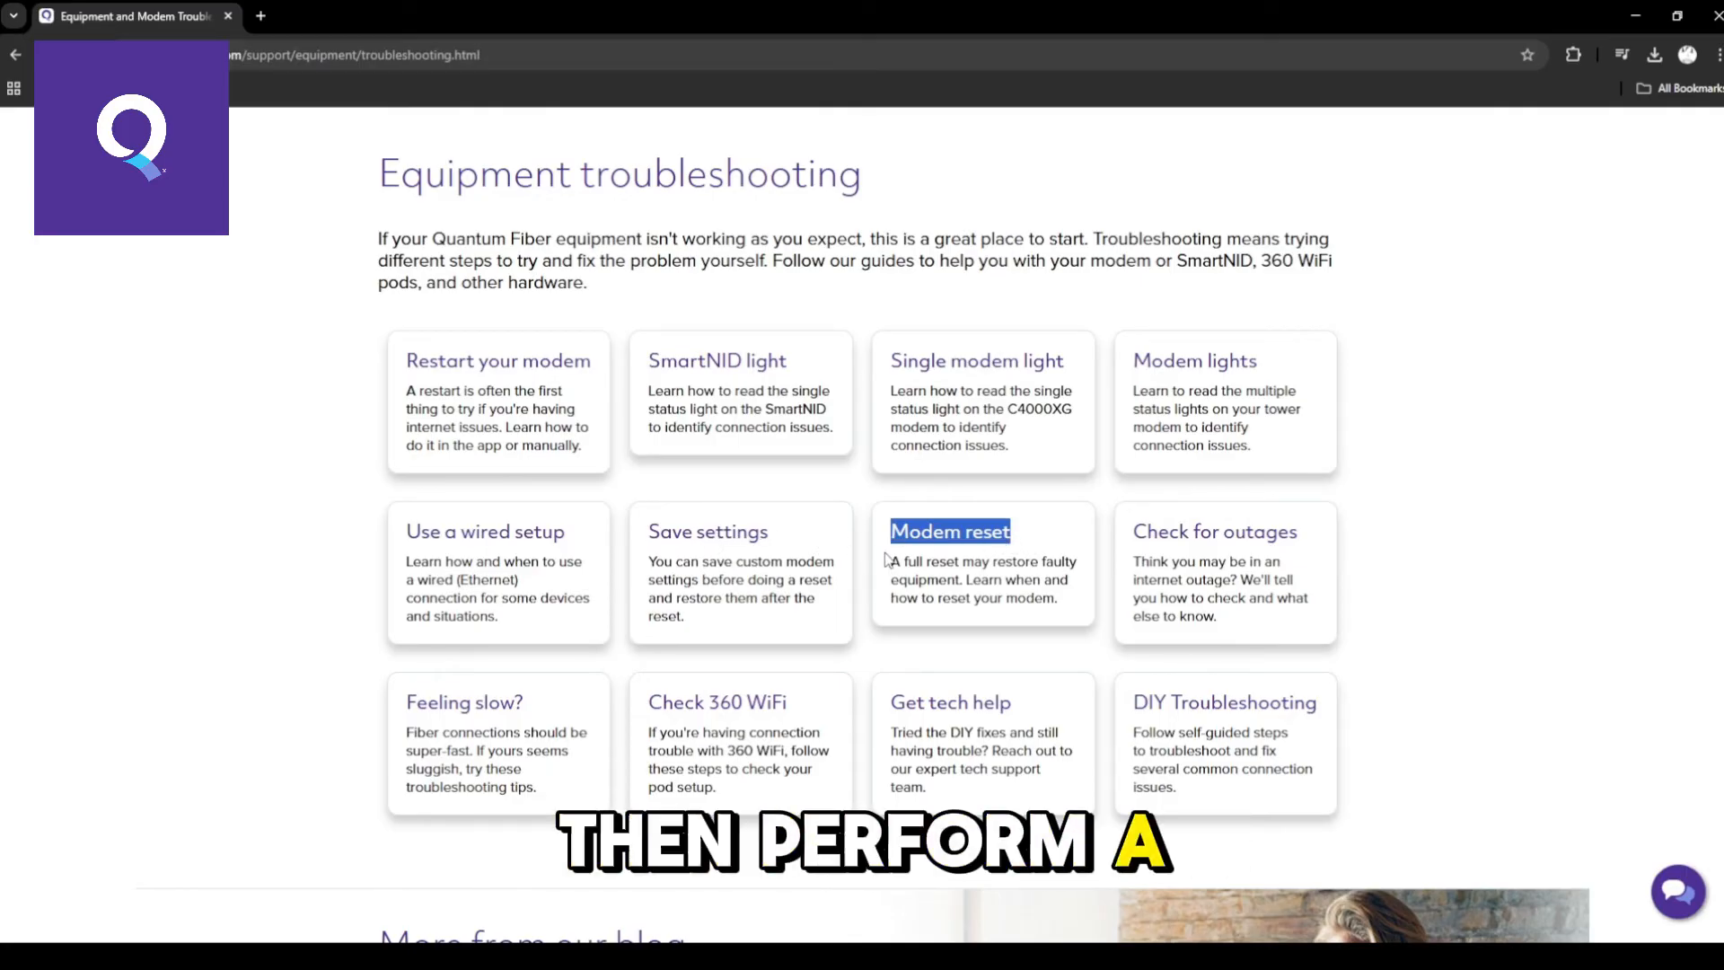
pyautogui.moveTo(1431, 595)
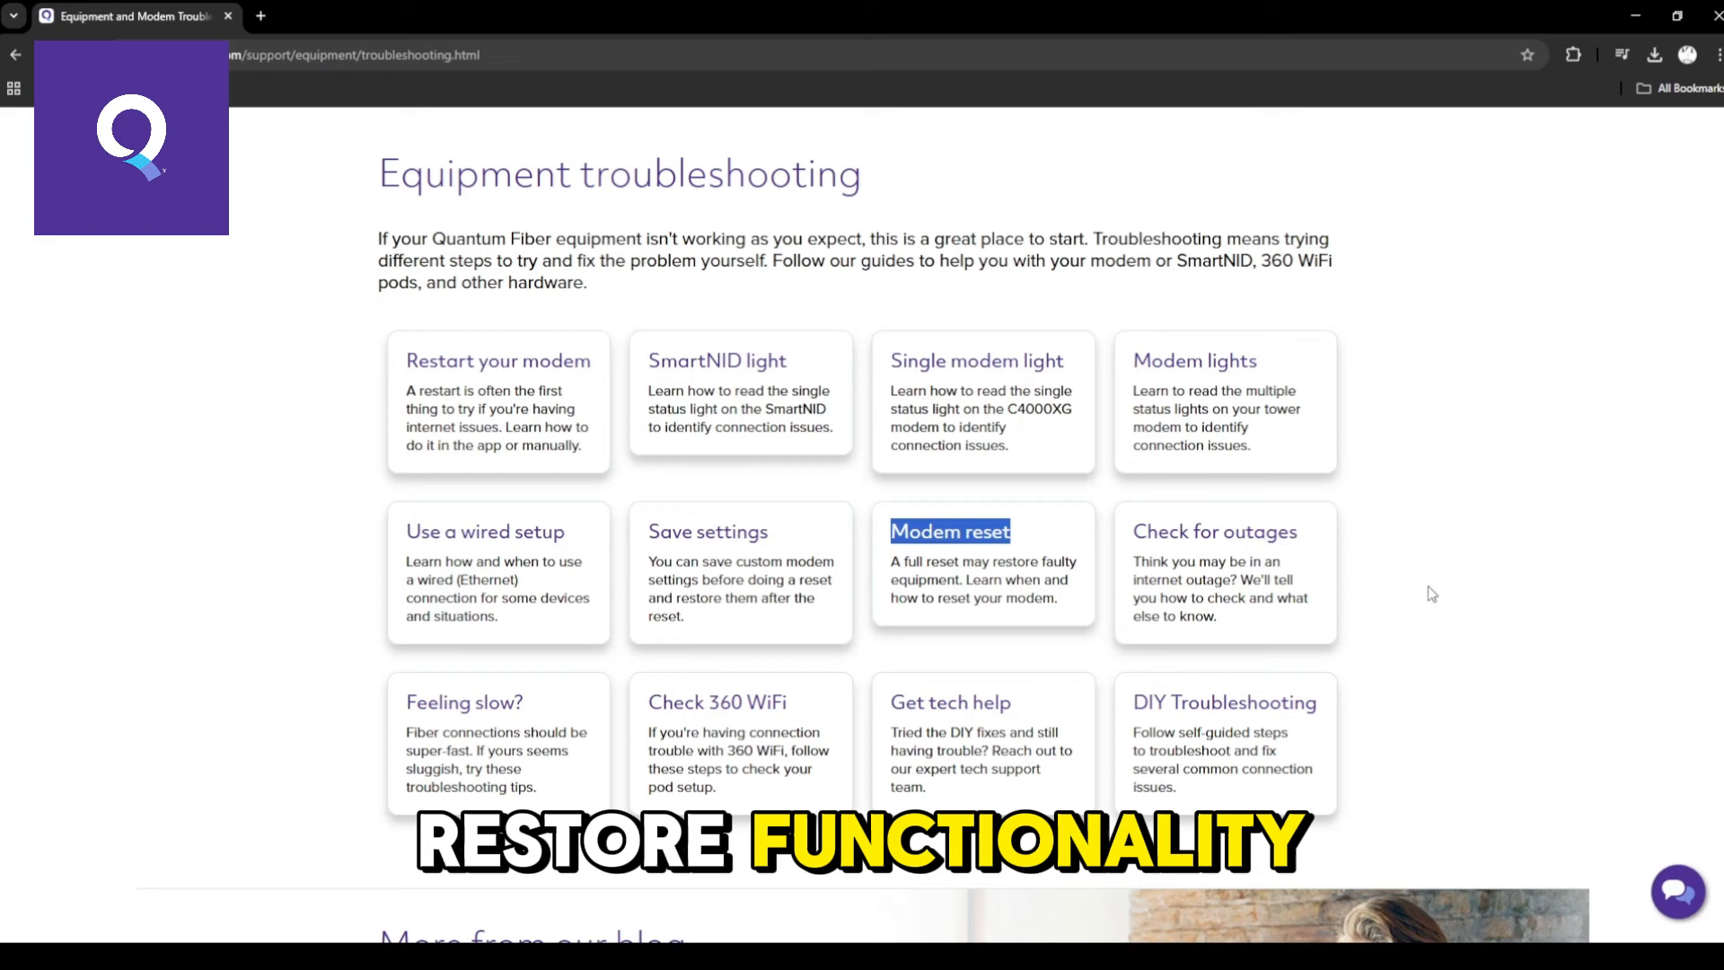